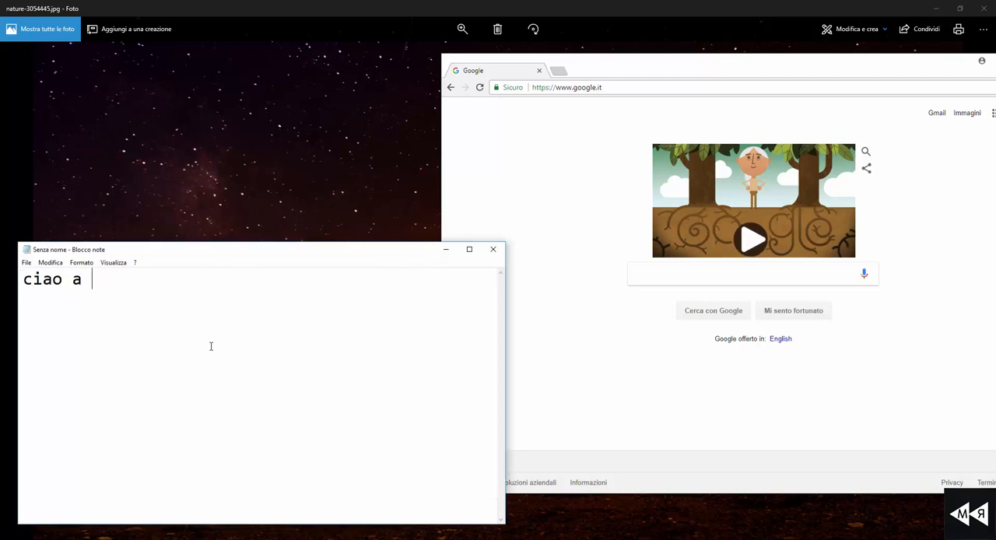
- Write the Italian greeting announcing the new Gemitaiz album to all friends
text(tutti amici oggi andiamo a sc)
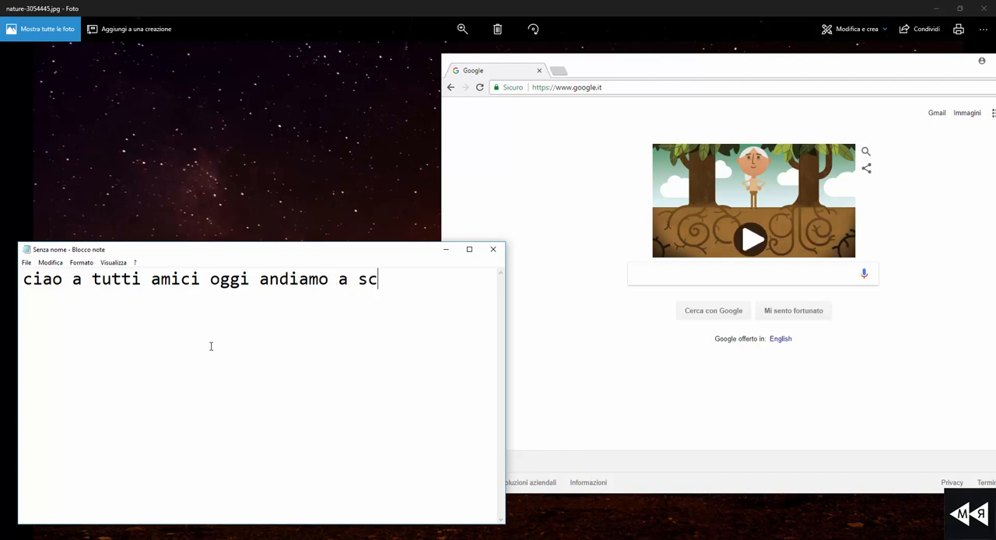
text(aricare il)
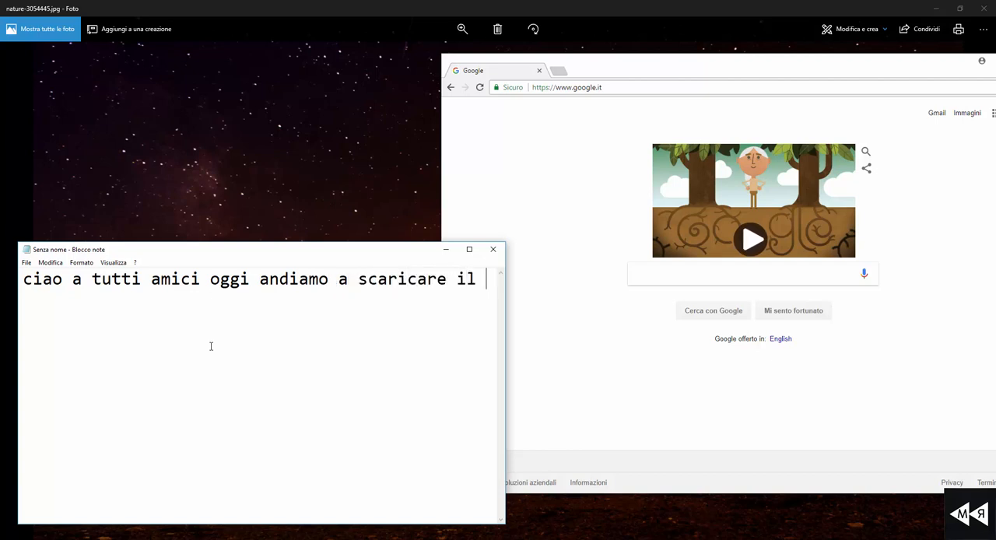
text(nuovo album d)
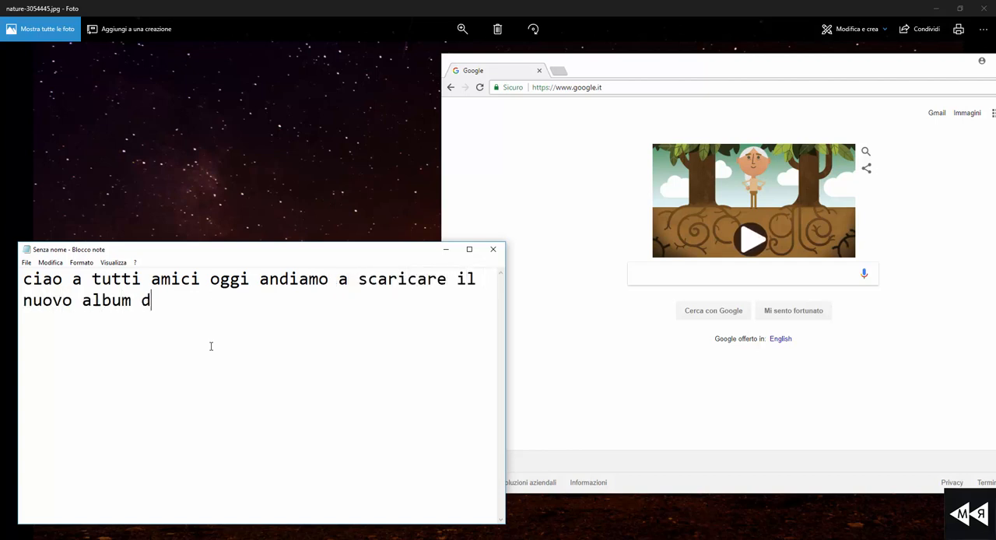
text(i gem - davide)
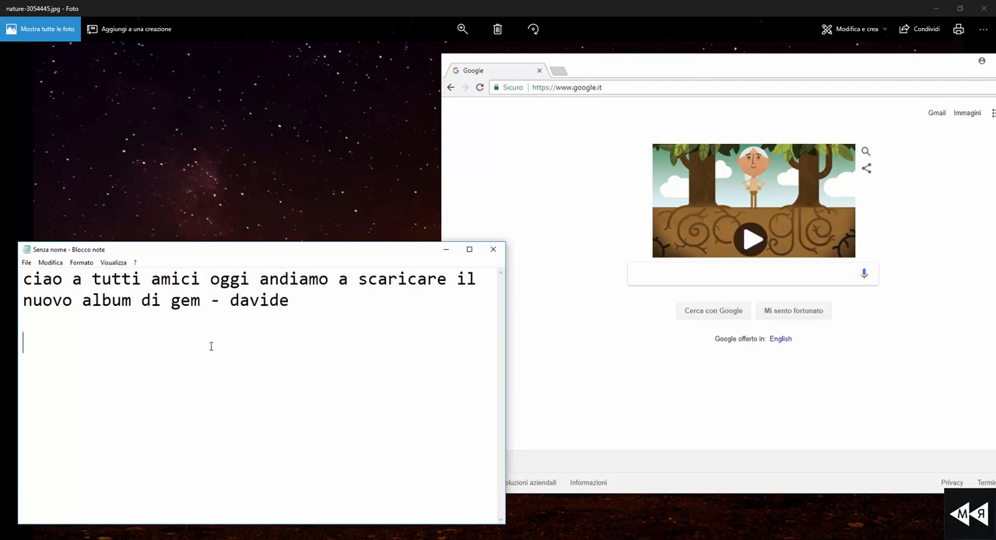
- Add the download instruction: go to the link in the description and paste it into the browser
text(per scaricarl)
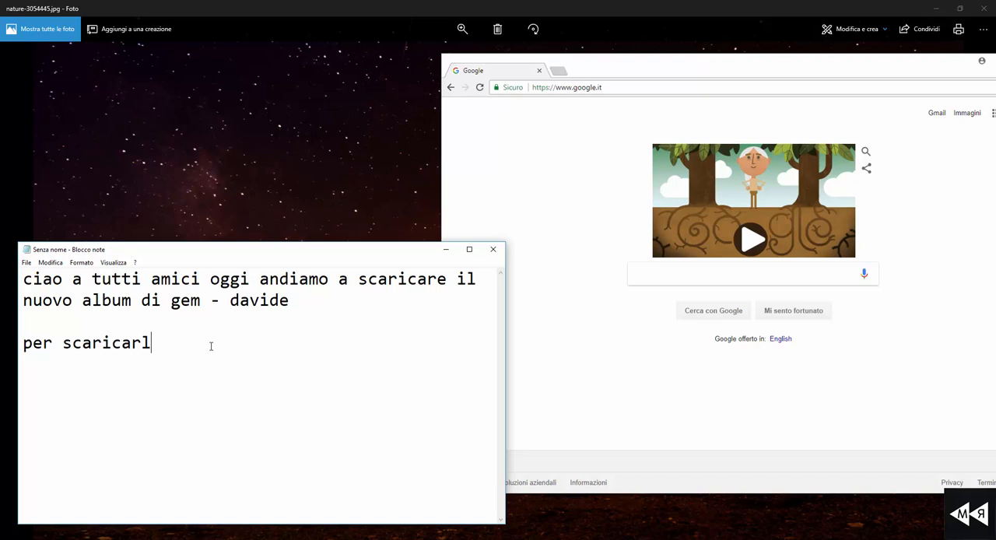
text(o andate nel l)
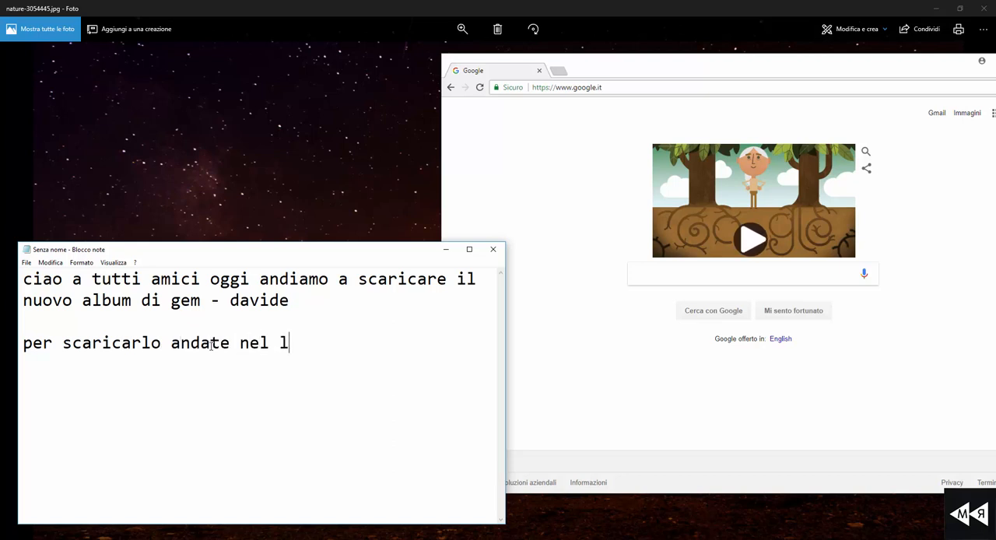
text(ink in descr)
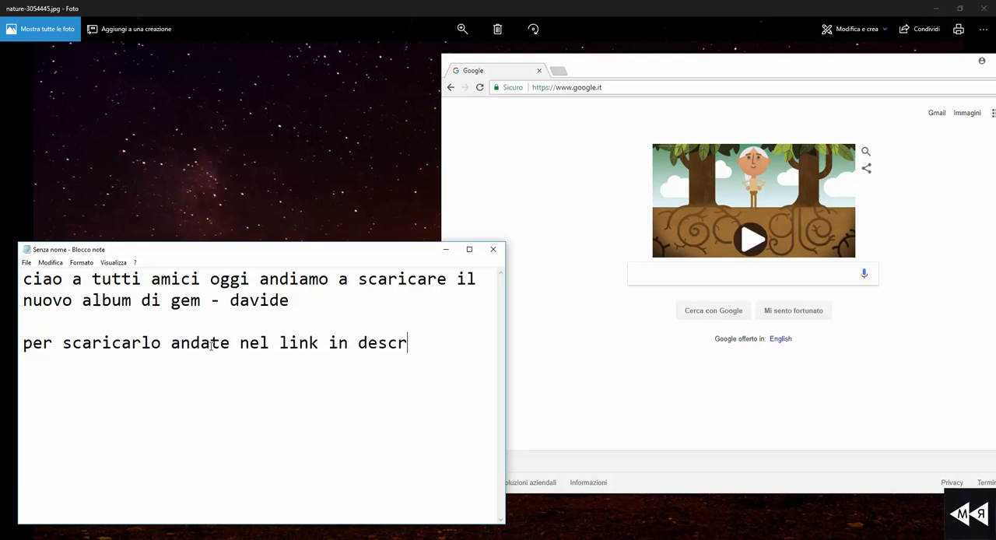
text(izione)
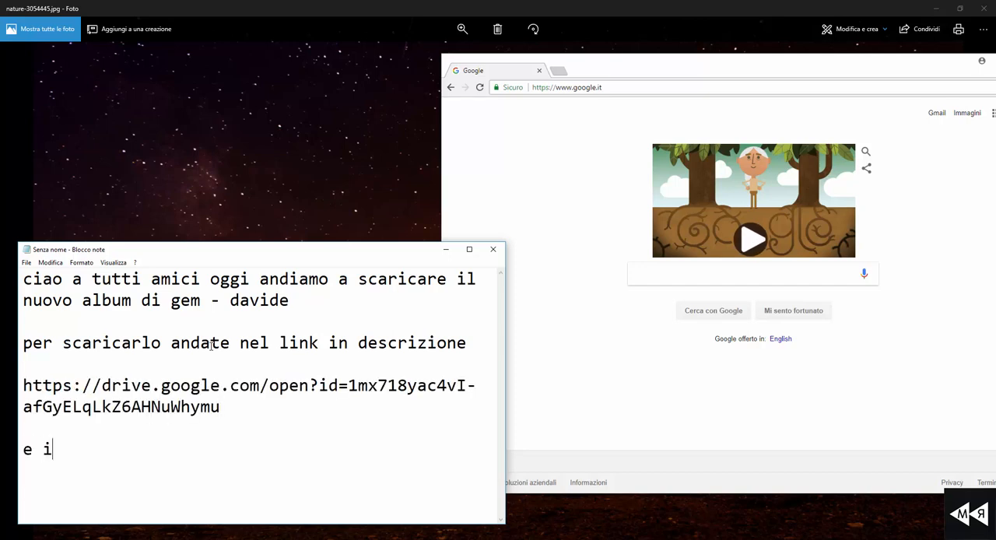
text(ncollatelo nel browser)
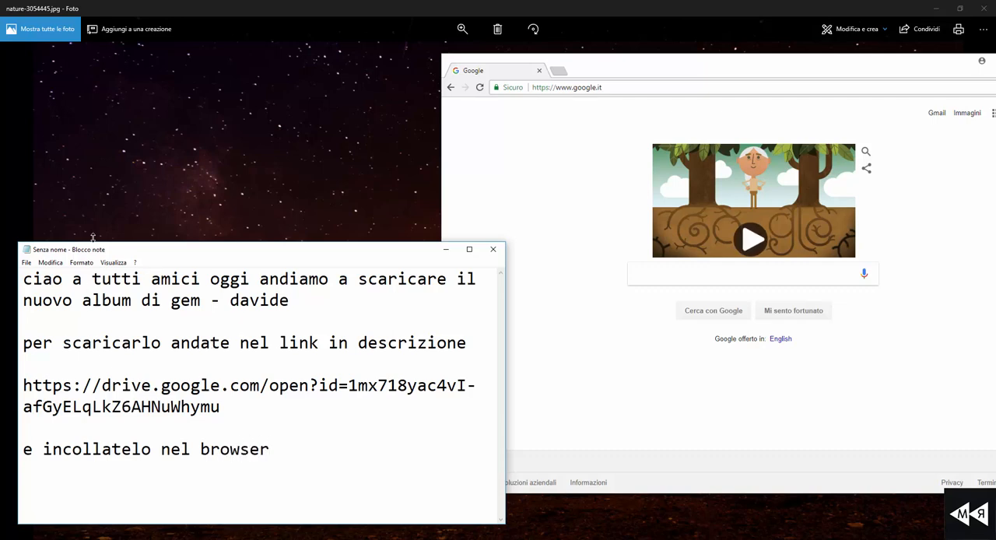
- Show the album mp3 file's actions menu in the shared Google Drive folder
click(566, 87)
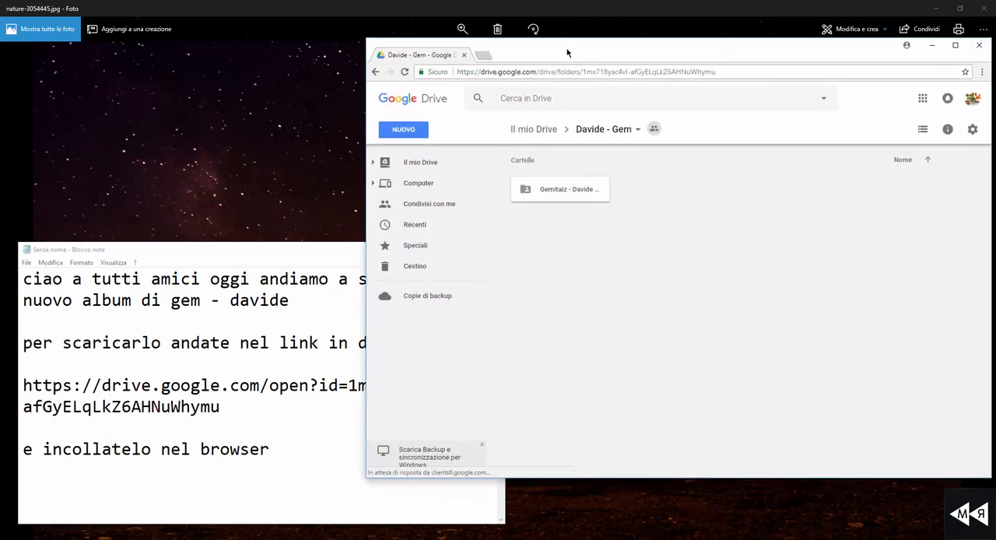
right_click(560, 190)
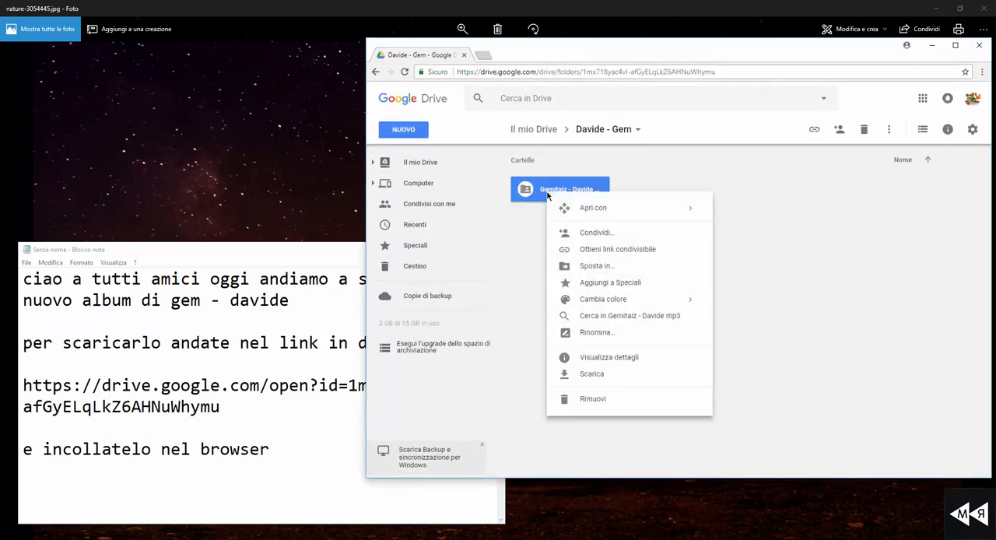
mouse_move(592, 379)
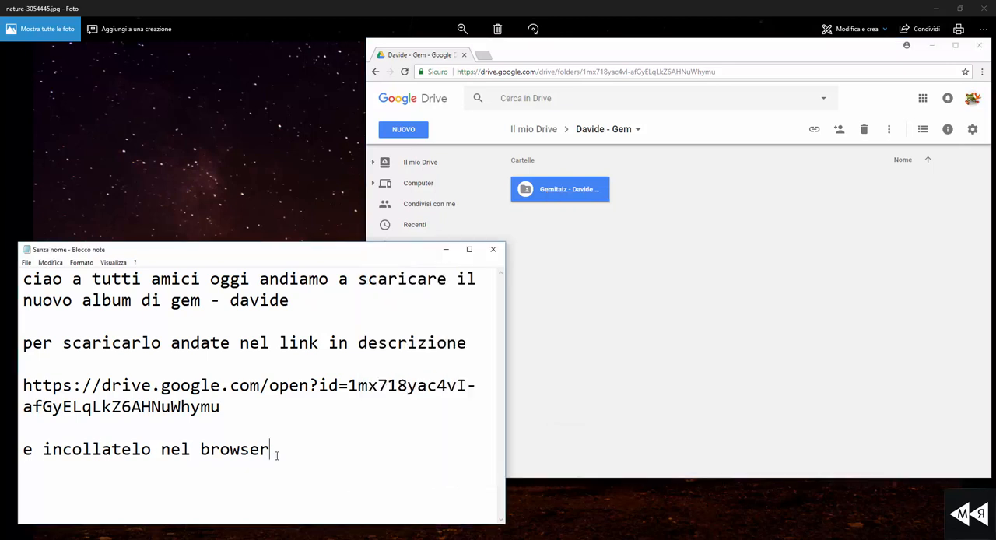
- Write the line telling readers to right-click the file and proceed to download
text(fate)
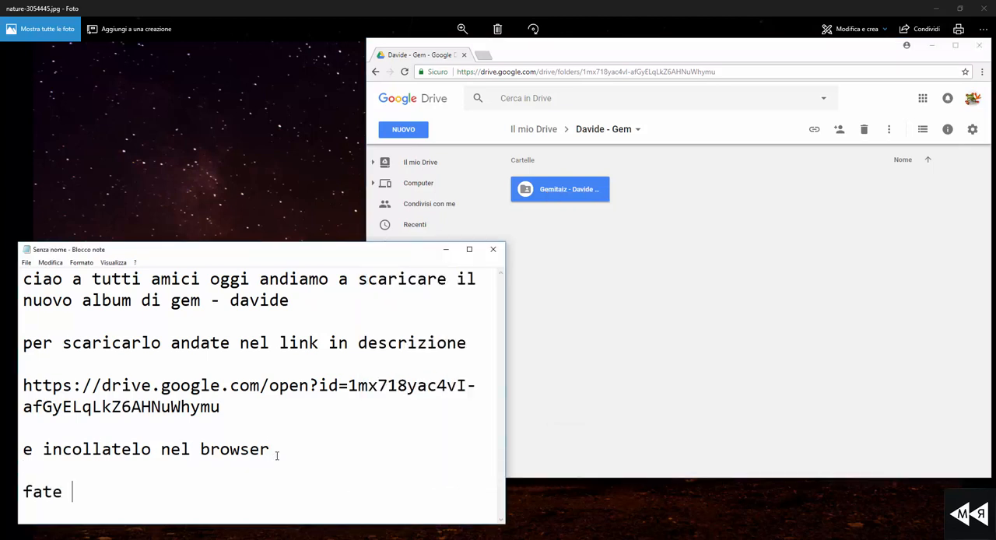
text(clic dest)
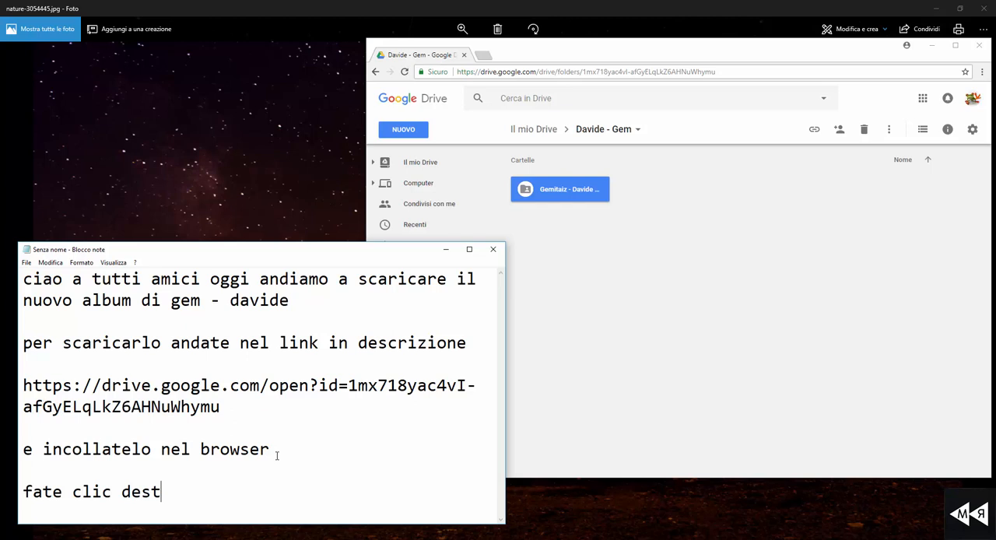
text(ro e procede)
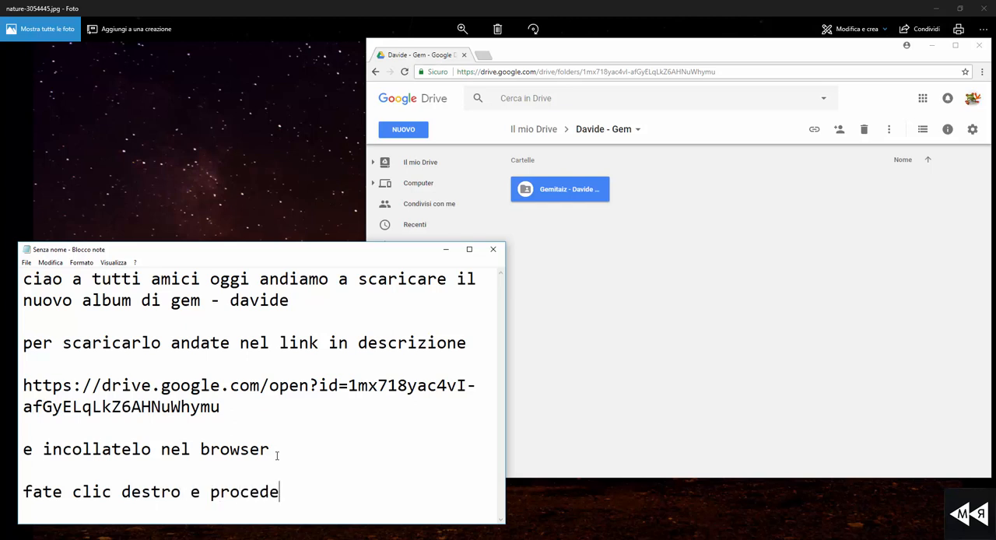
text(te a scaria)
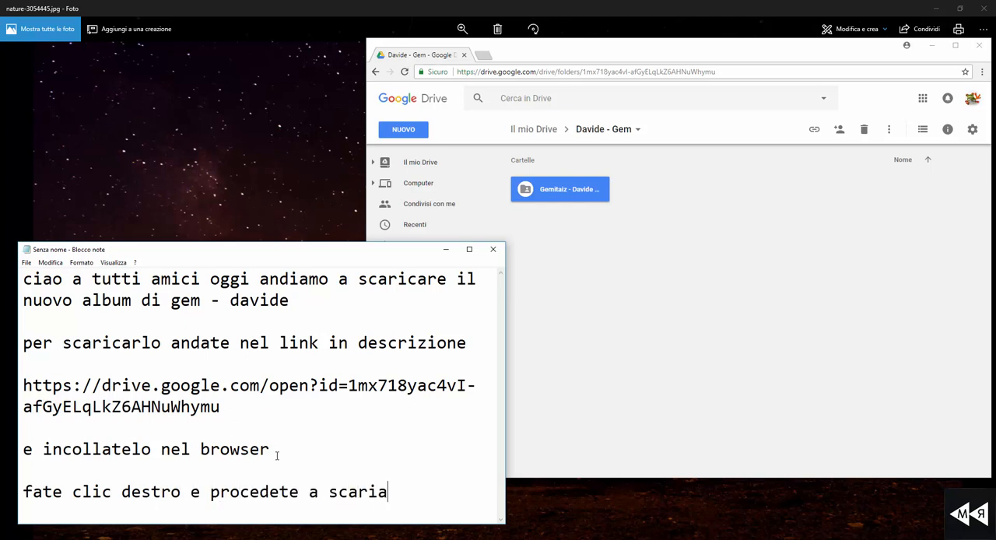
text(re...)
text(buon asc)
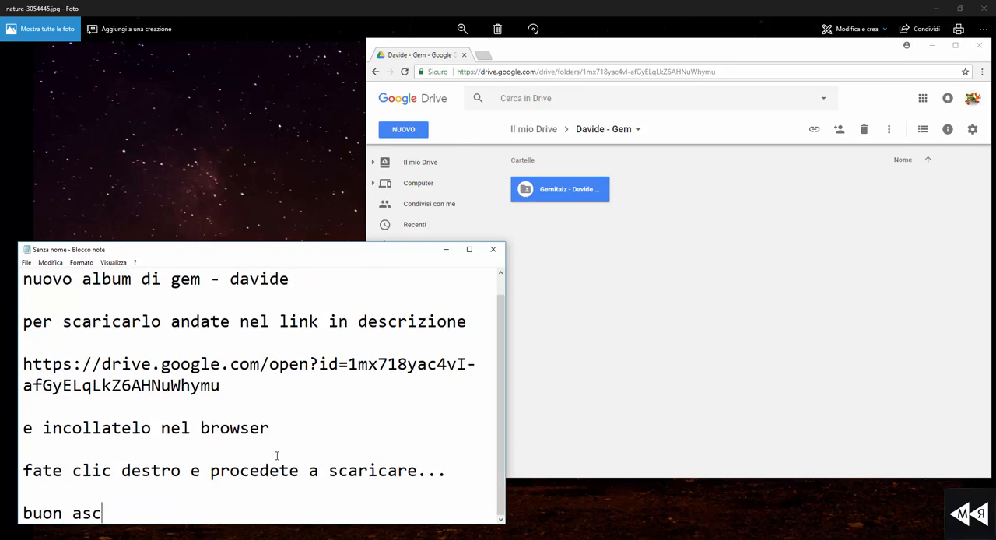
- Close with 'buon ascoltooo alla prossima' and a request for album suggestions in the comments with ':)'
text(oltooo alla prossima)
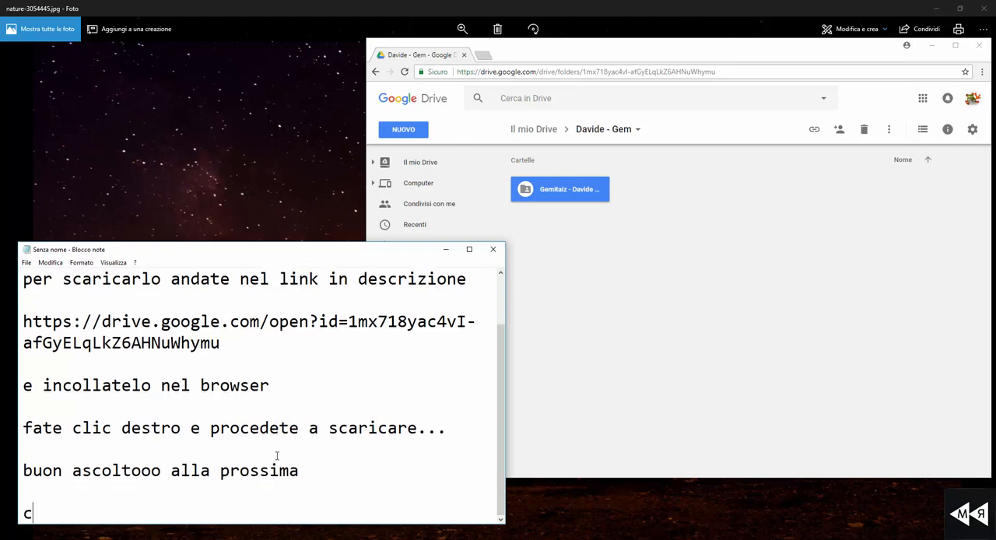
text(ons)
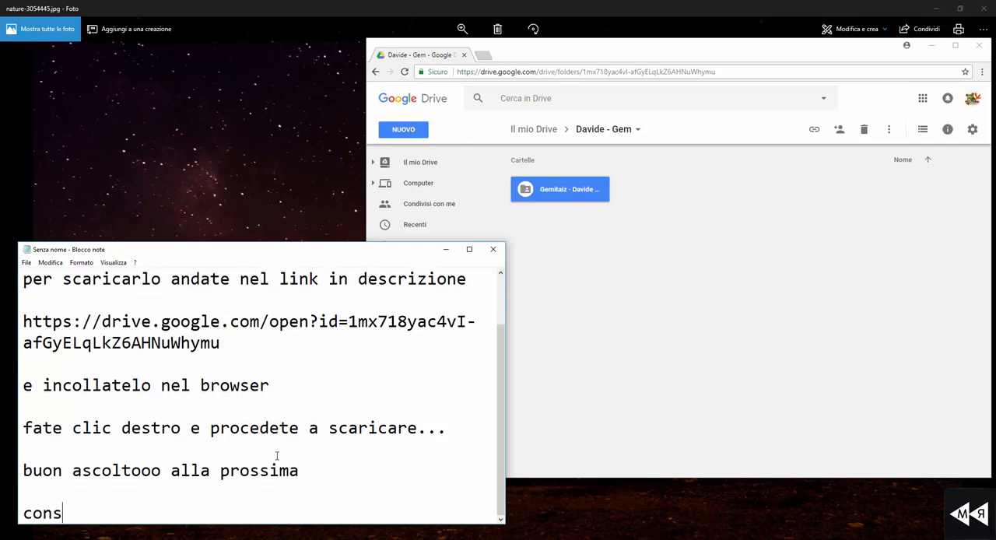
text(igliatemi altri album nei commenti)
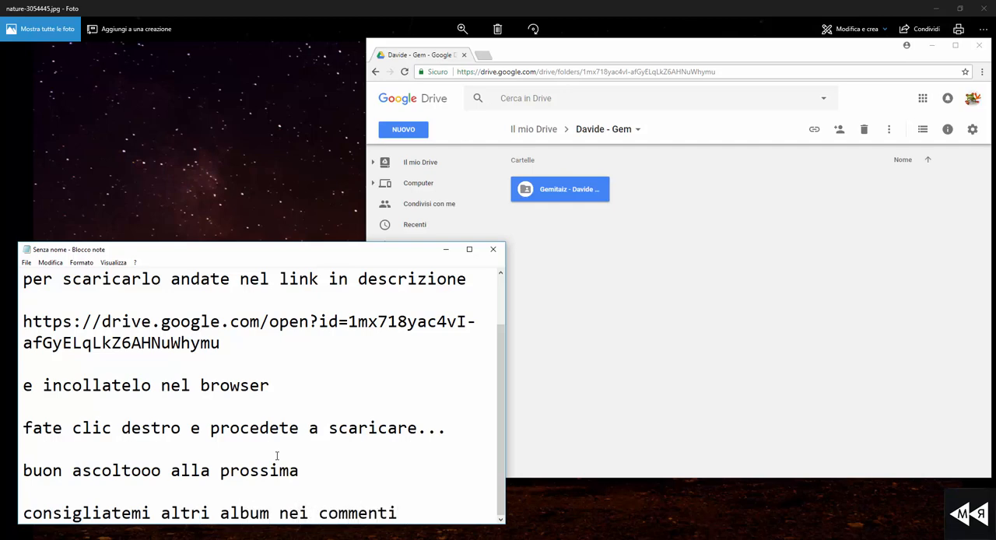
click(405, 514)
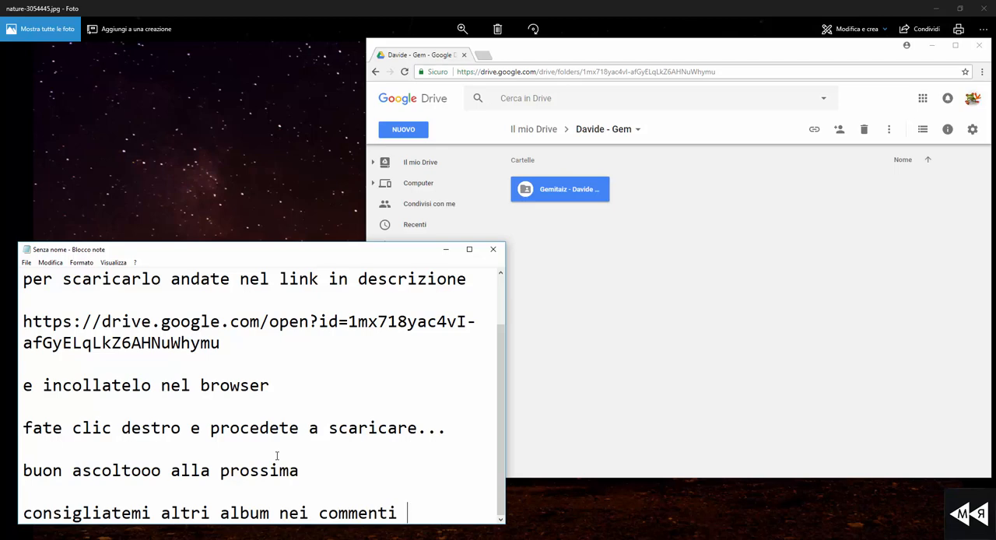
text(:))
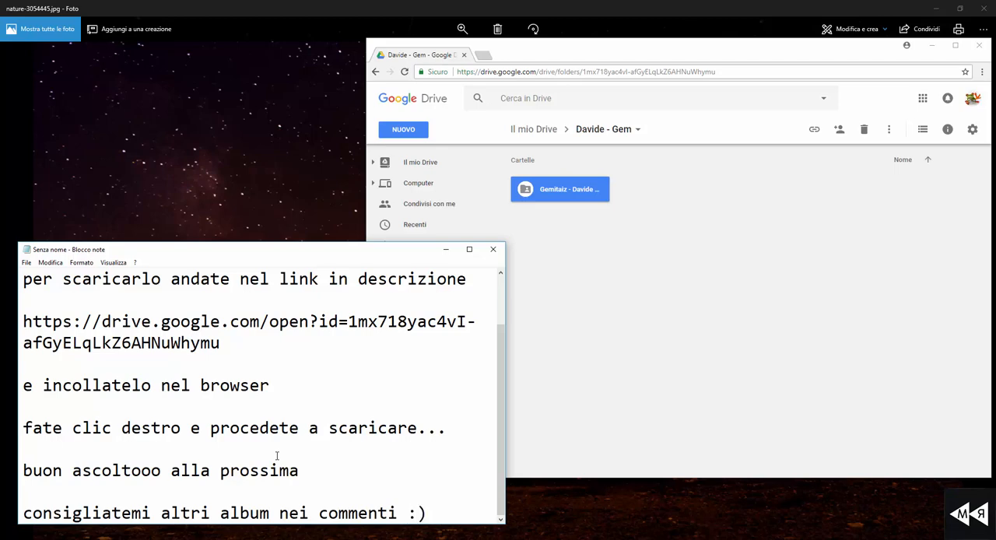